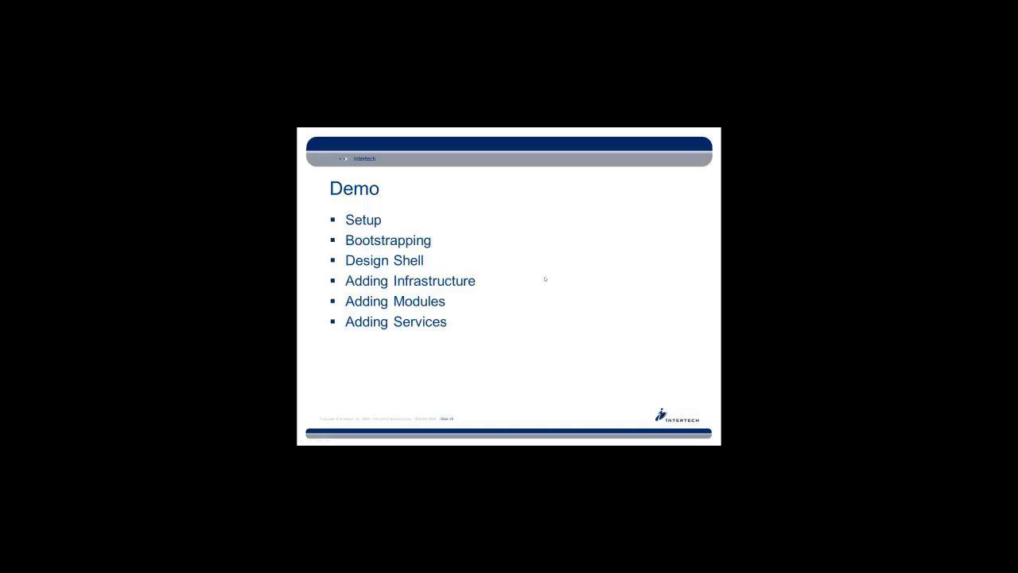
mouse_move(746, 232)
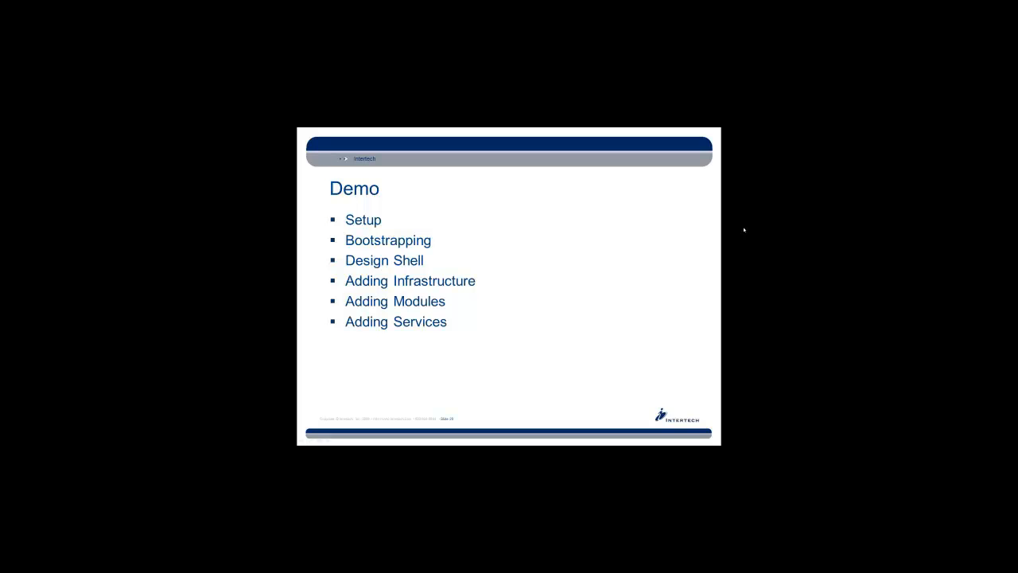
mouse_move(740, 194)
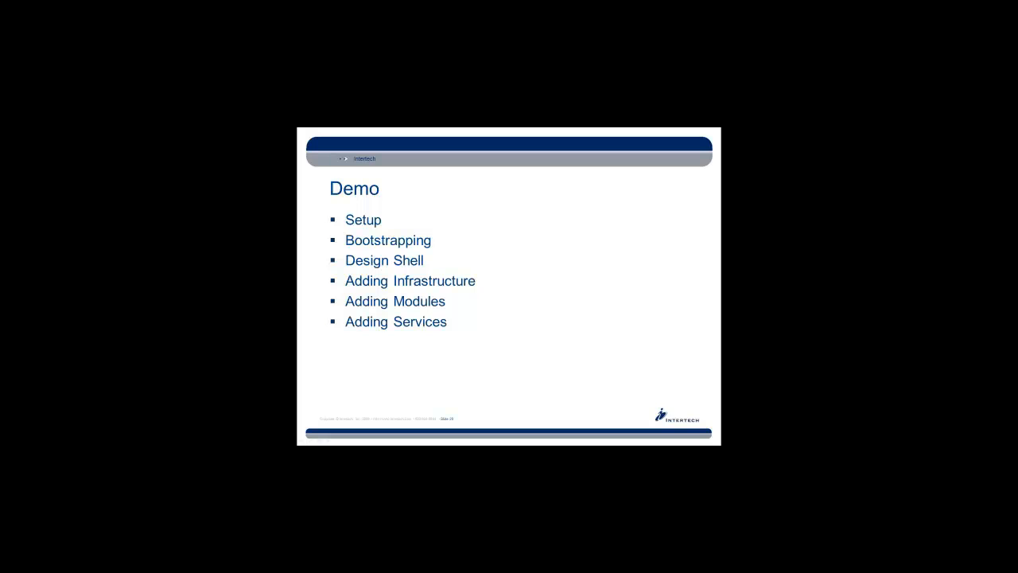
mouse_move(660, 229)
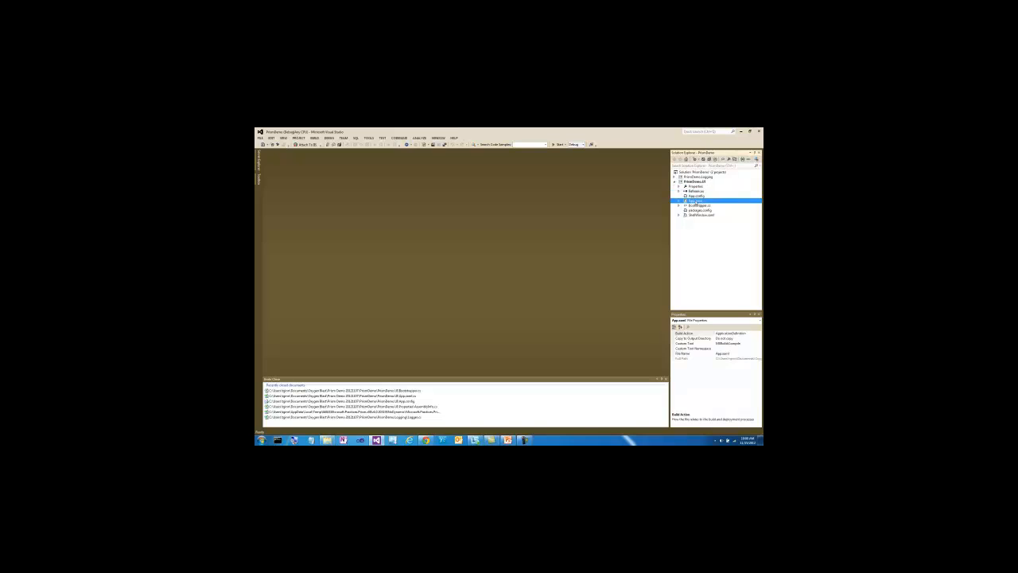
Browse ShellWindow.xaml, then reveal and open App.xaml.cs showing OnStartup running the Bootstrapper
double_click(697, 196)
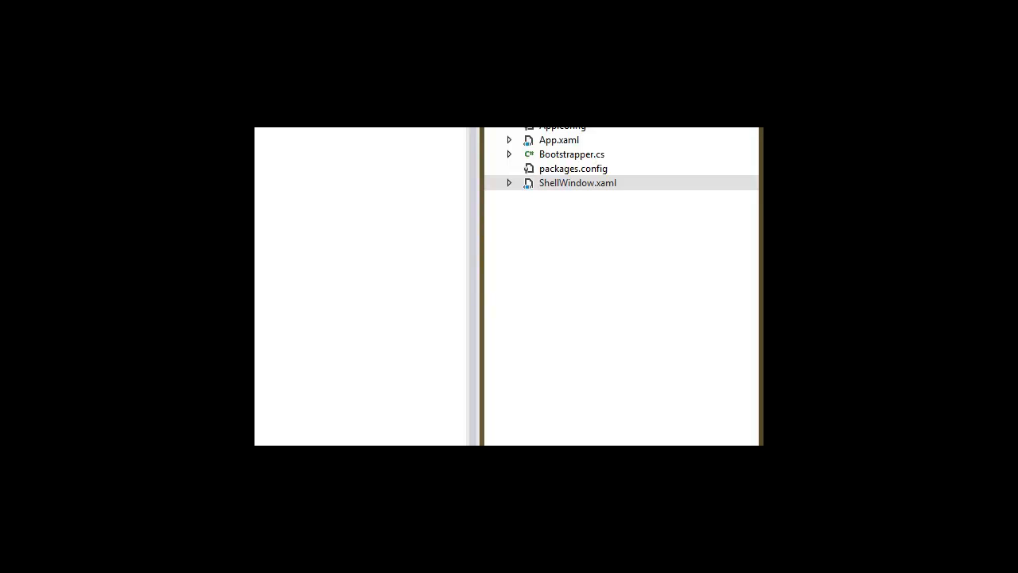
double_click(578, 182)
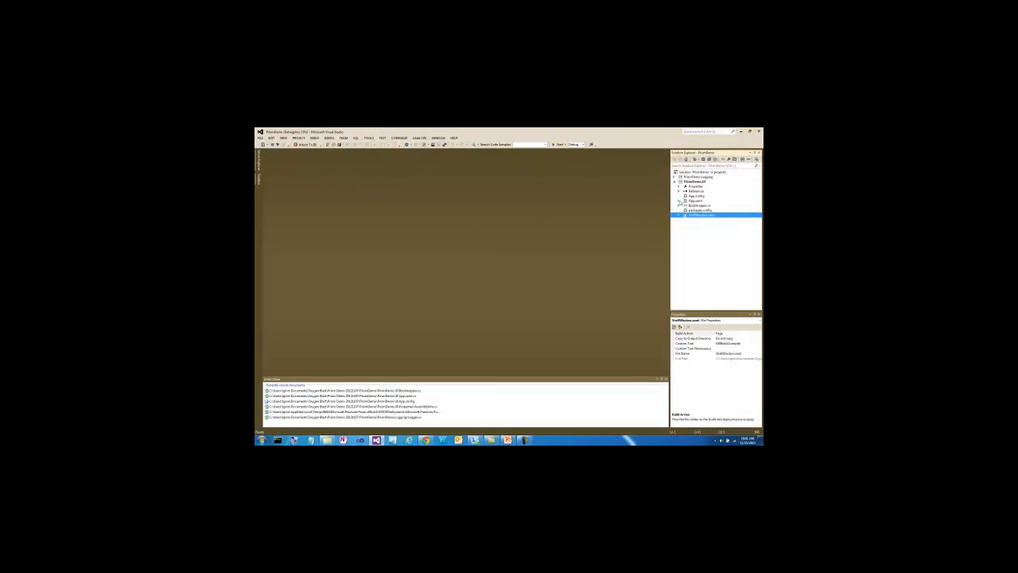
click(697, 201)
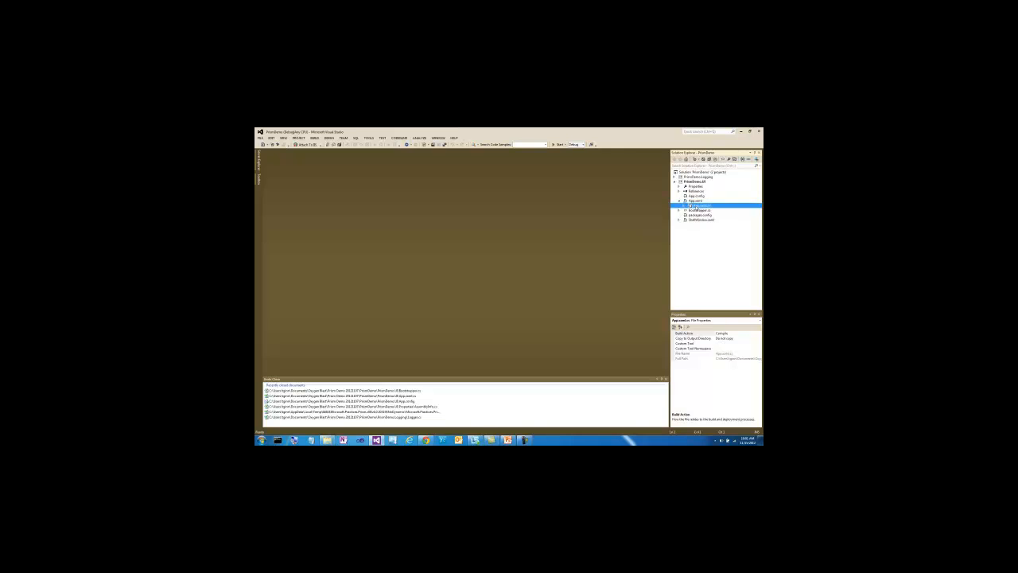
double_click(697, 206)
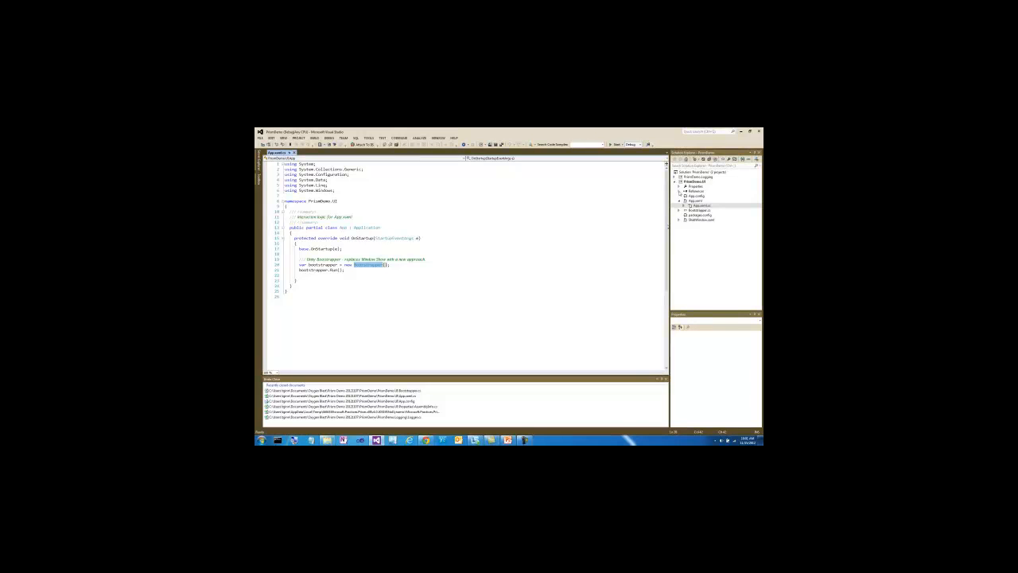
mouse_move(682, 186)
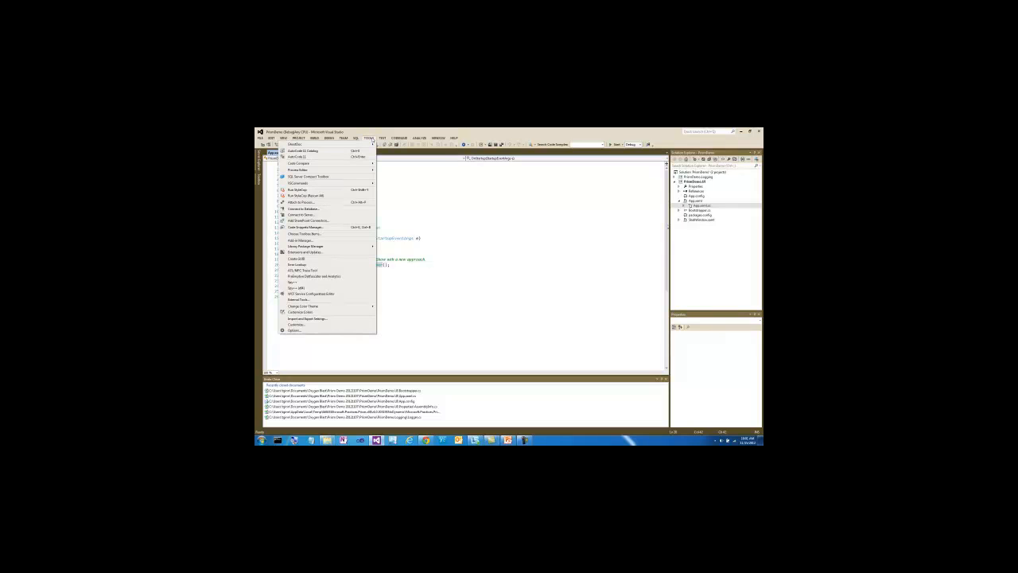
mouse_move(317, 257)
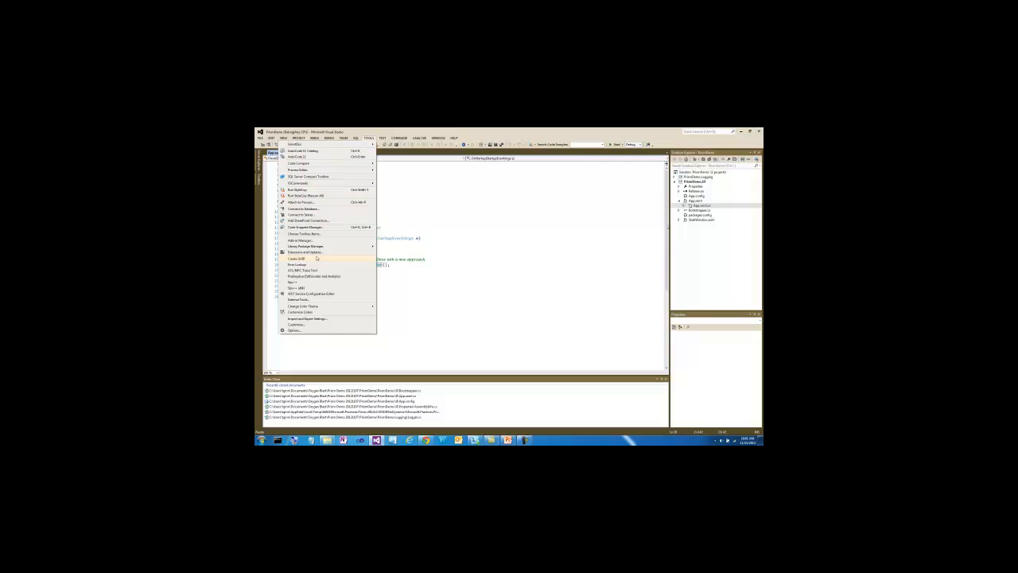
Search the extensions list for 'nuget', confirm NuGet Package Manager is installed, and close it
click(306, 252)
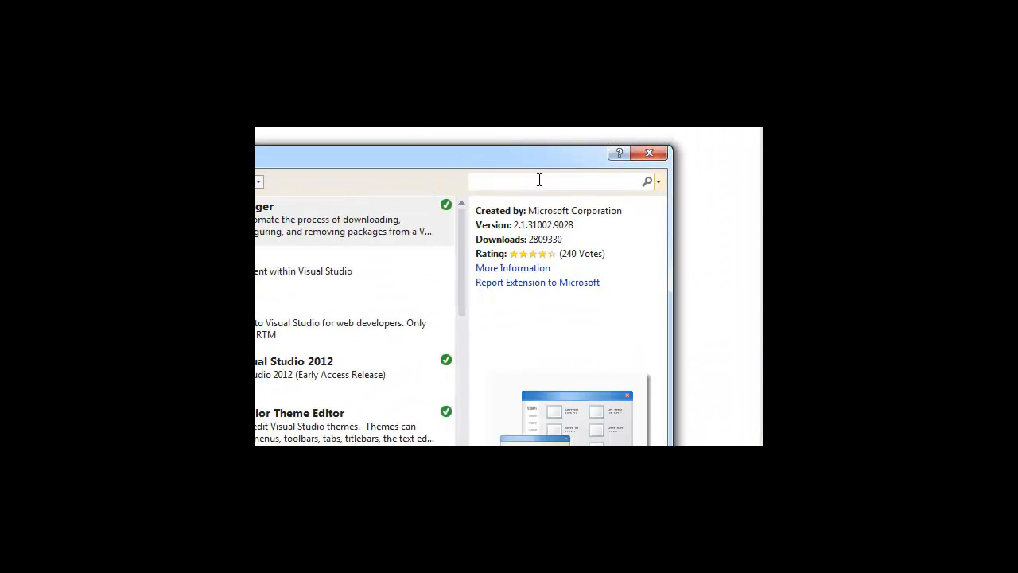
text(nuget)
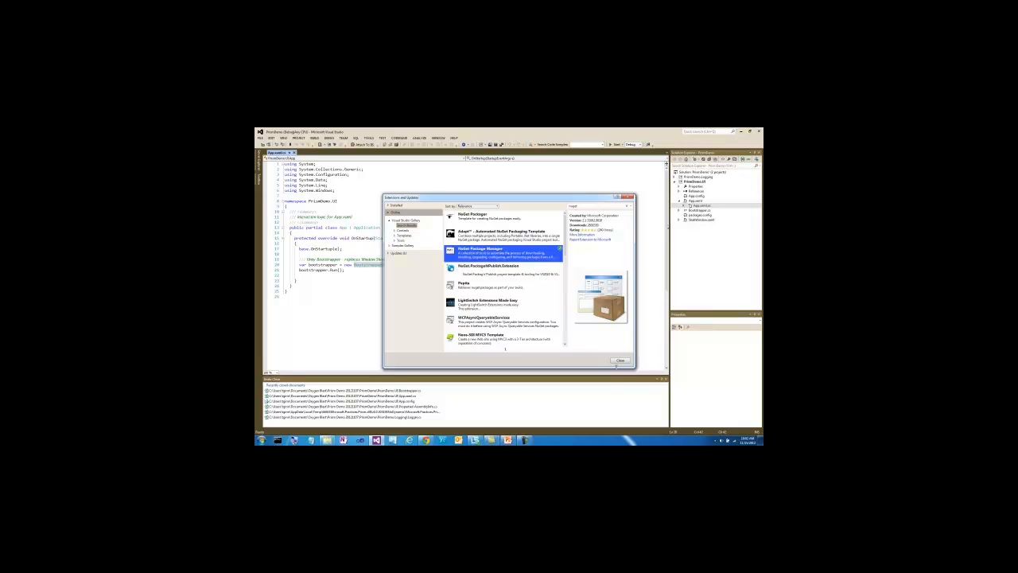
click(620, 360)
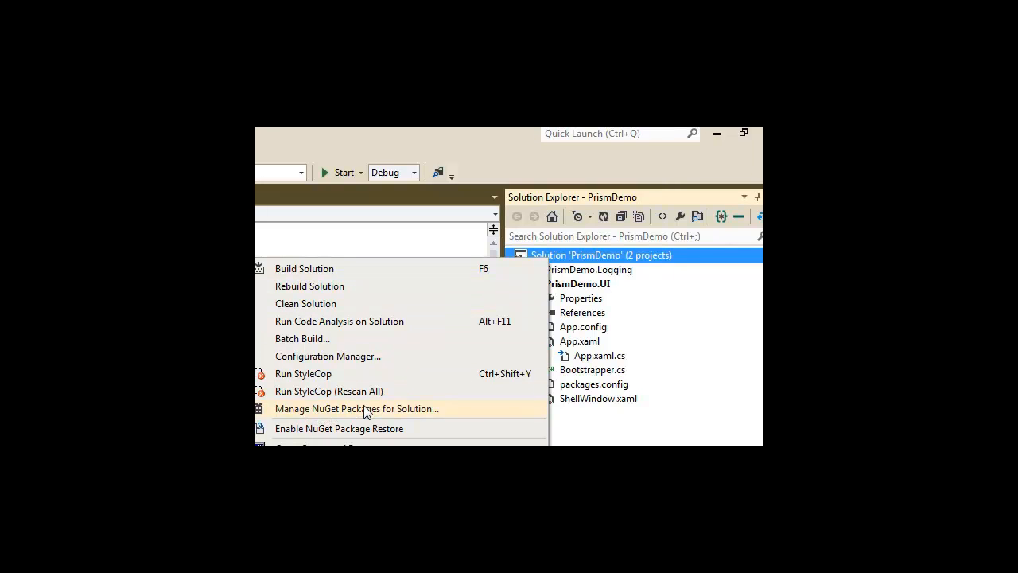
In solution-wide NuGet management, confirm Prism for both PrismDemo.Logging and PrismDemo.UI, then select log4net
click(356, 408)
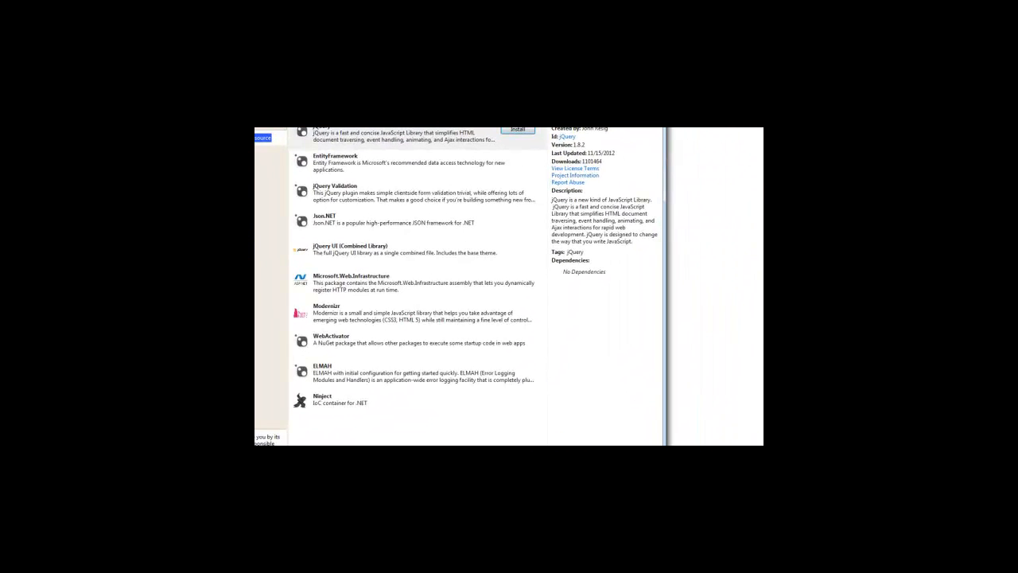
mouse_move(347, 132)
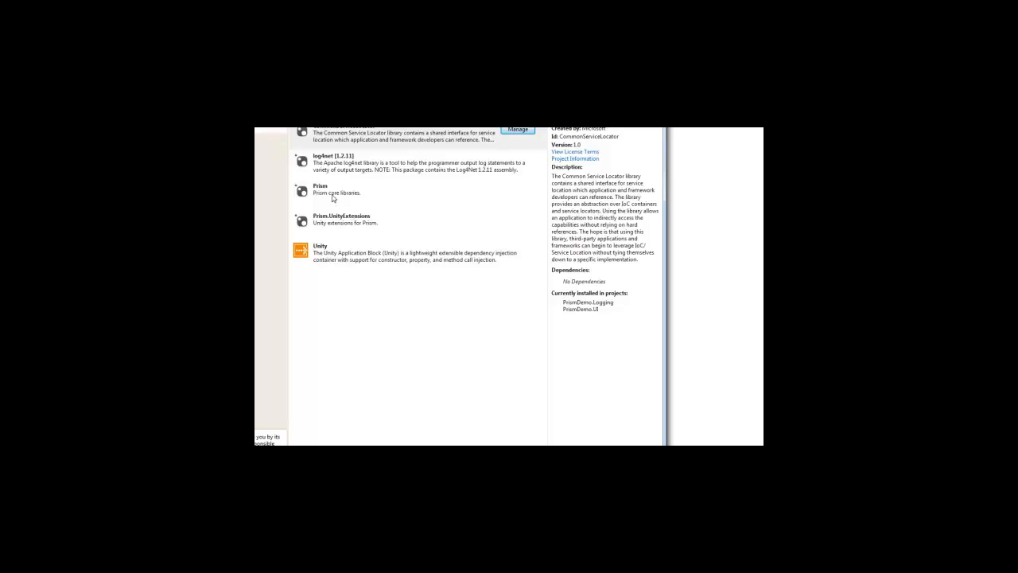
mouse_move(315, 193)
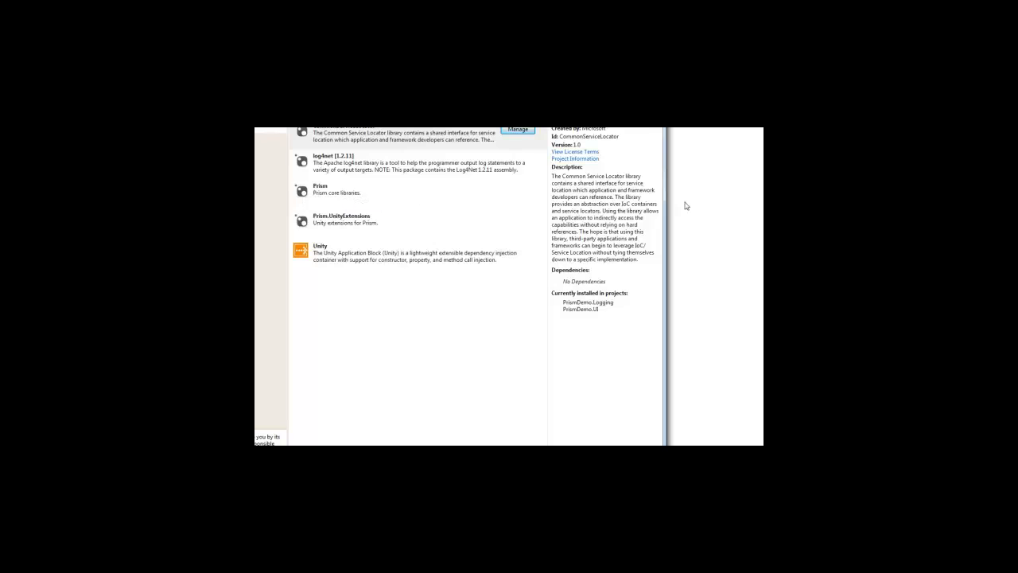
click(365, 189)
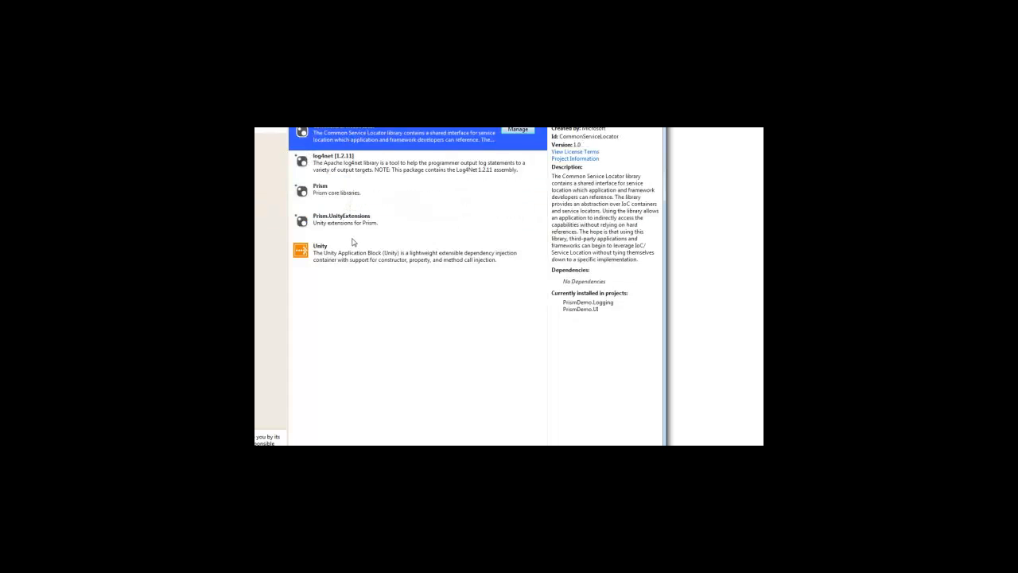
click(342, 189)
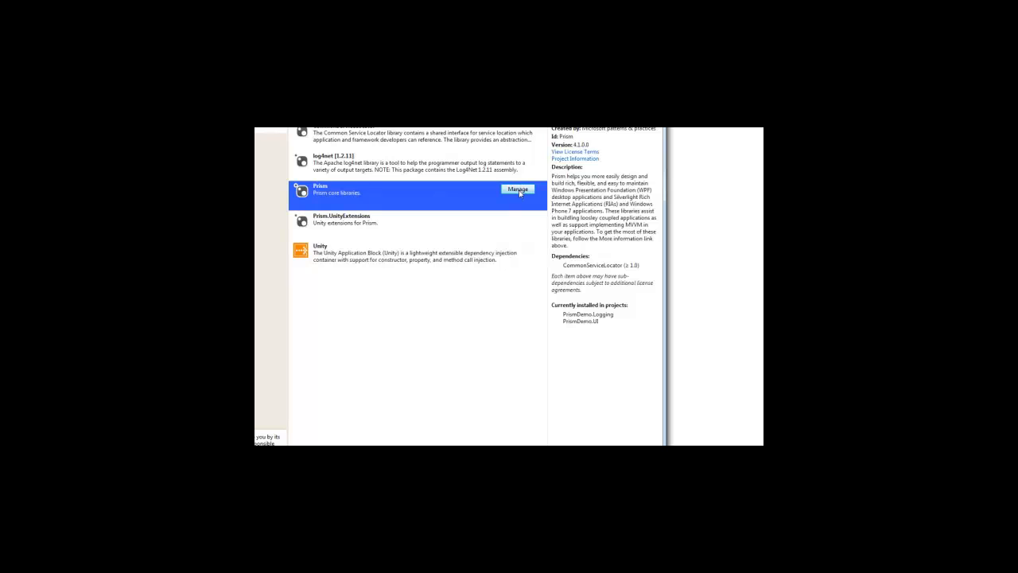
click(517, 190)
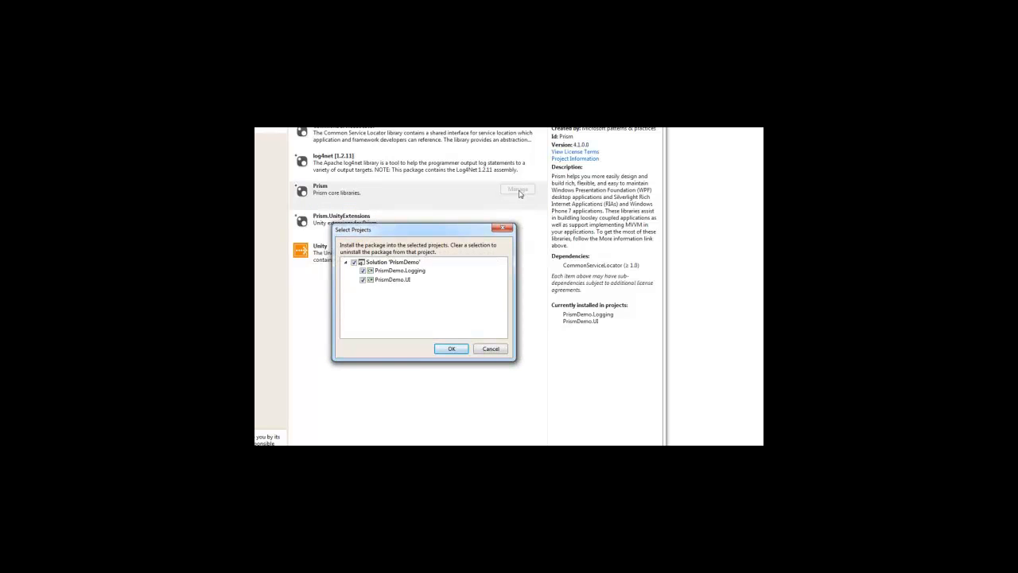
mouse_move(442, 288)
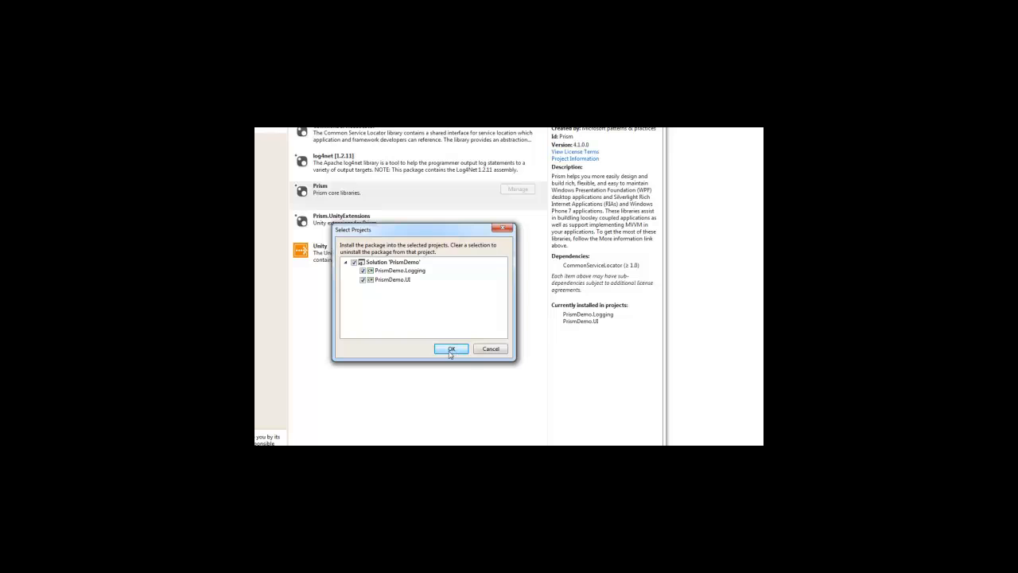
click(451, 349)
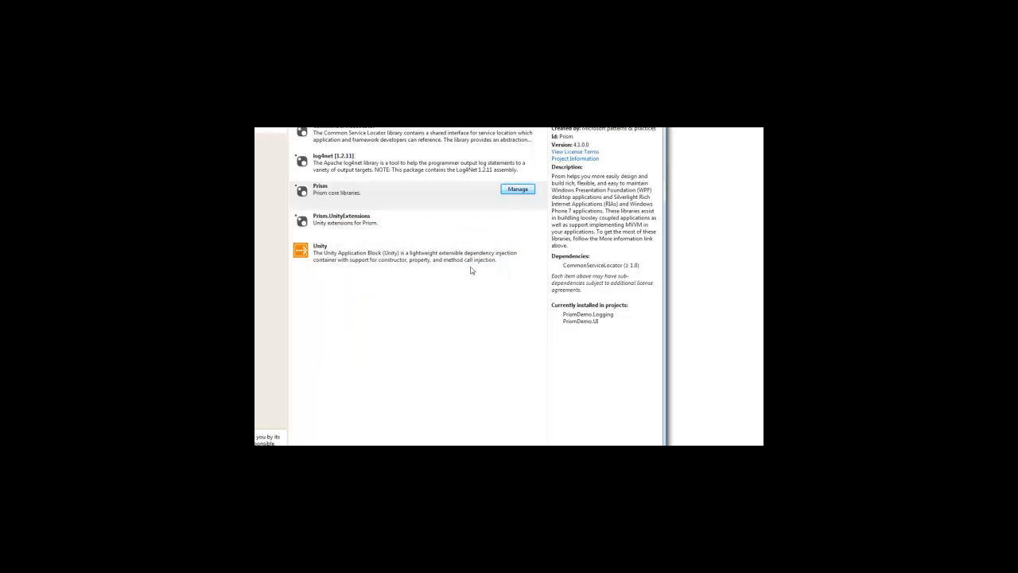
click(358, 162)
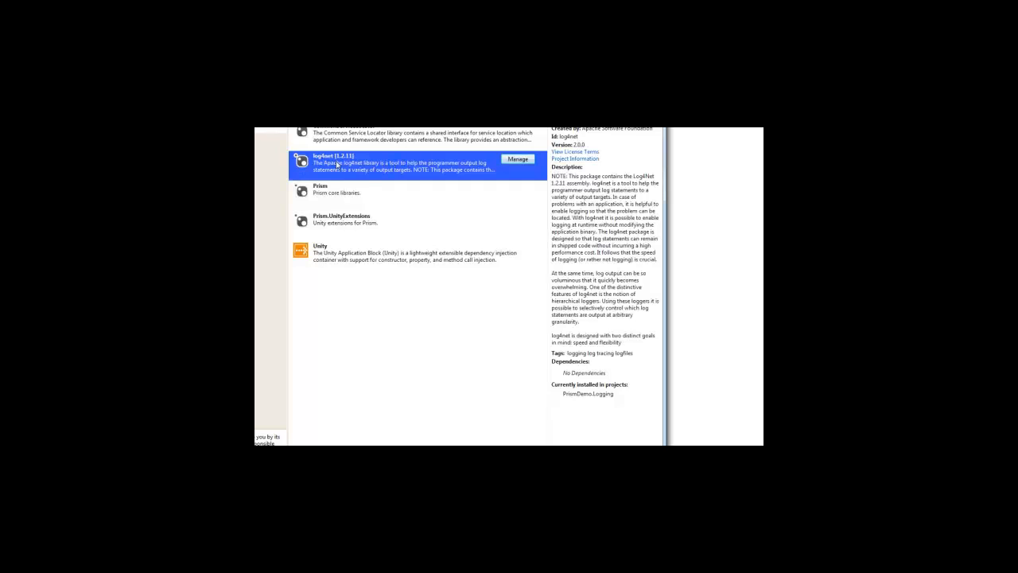
mouse_move(406, 164)
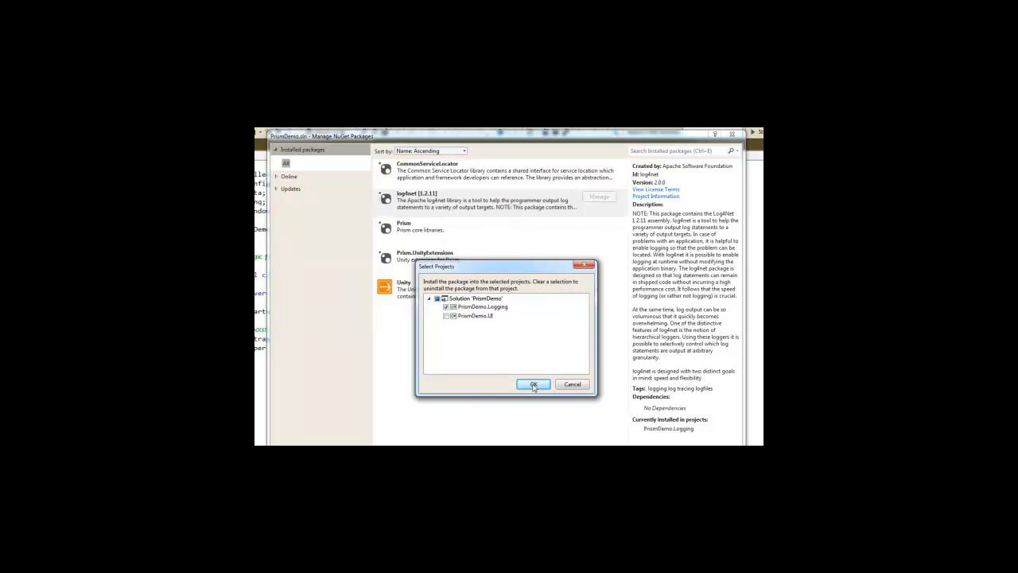
Confirm log4net remains installed only in PrismDemo.Logging
click(533, 384)
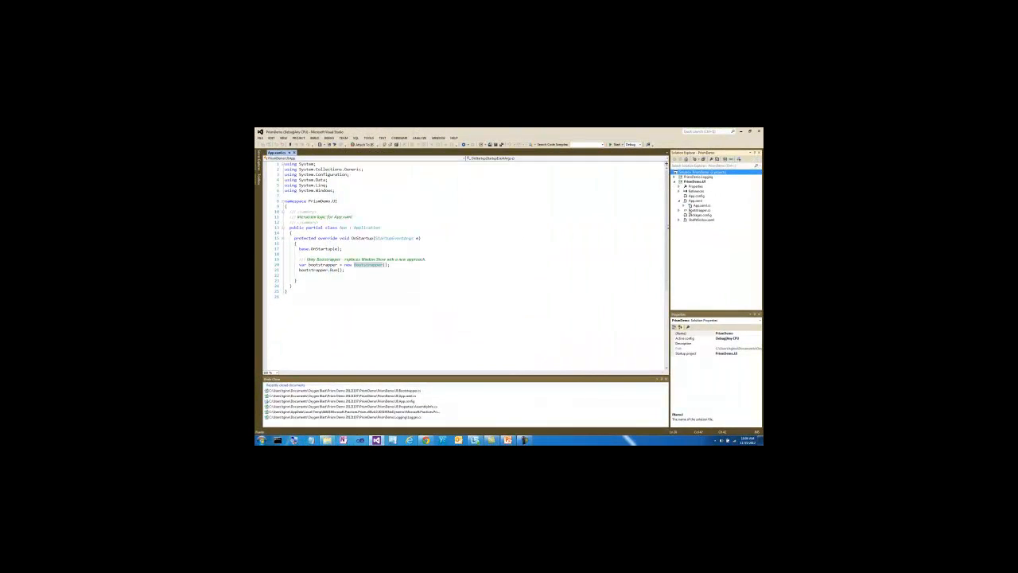
click(699, 214)
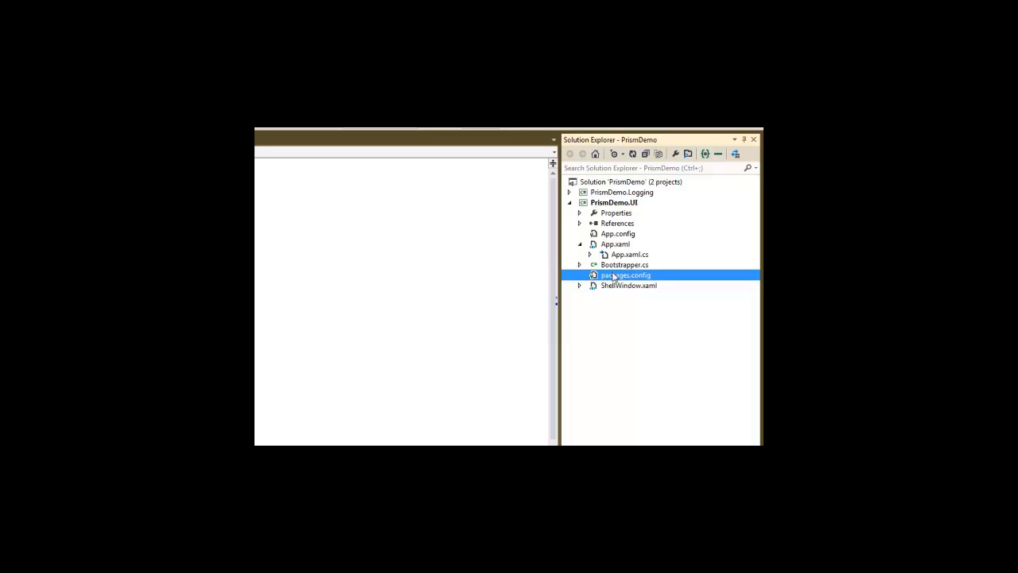
mouse_move(584, 227)
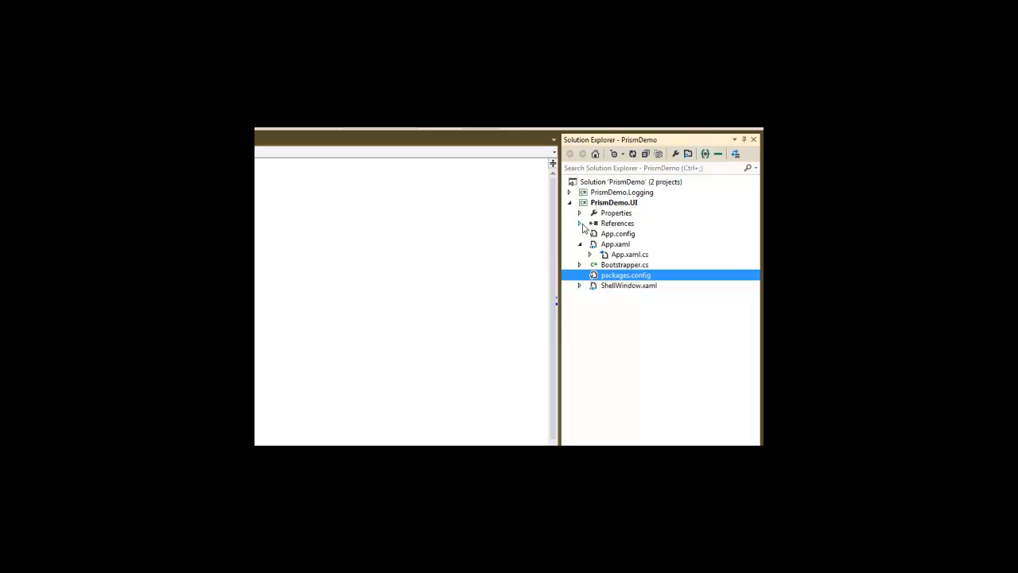
click(580, 222)
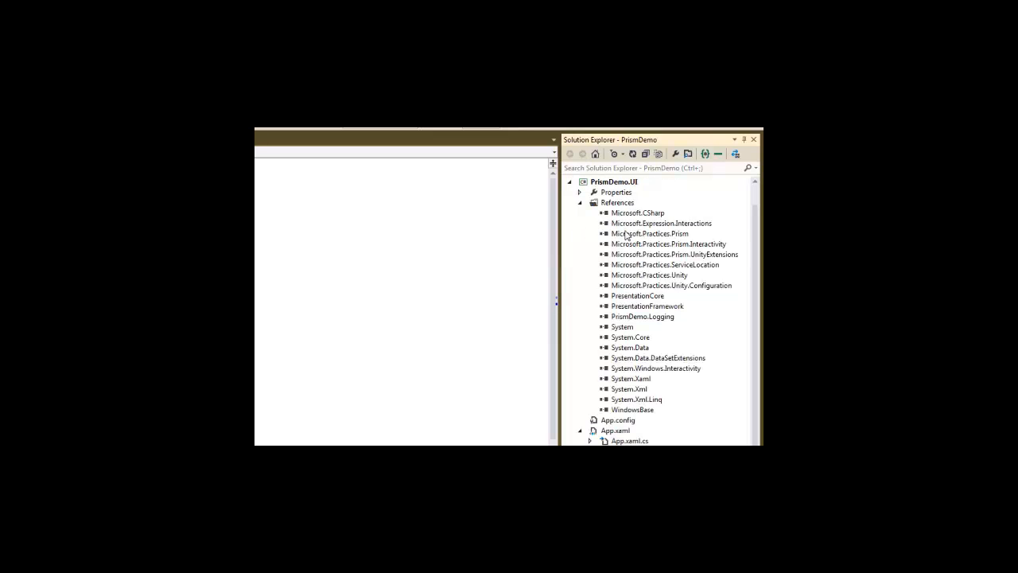
click(650, 233)
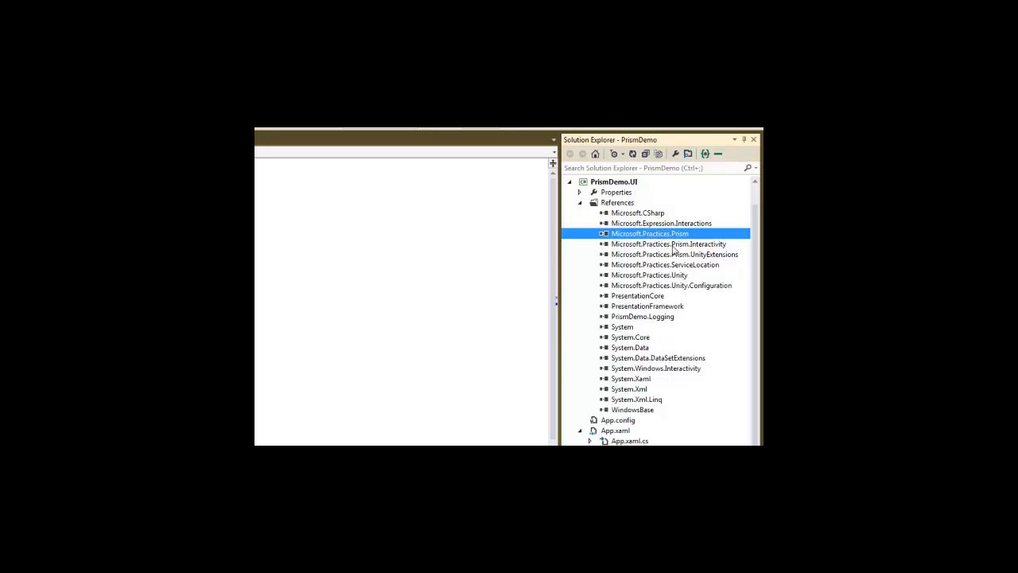
click(668, 244)
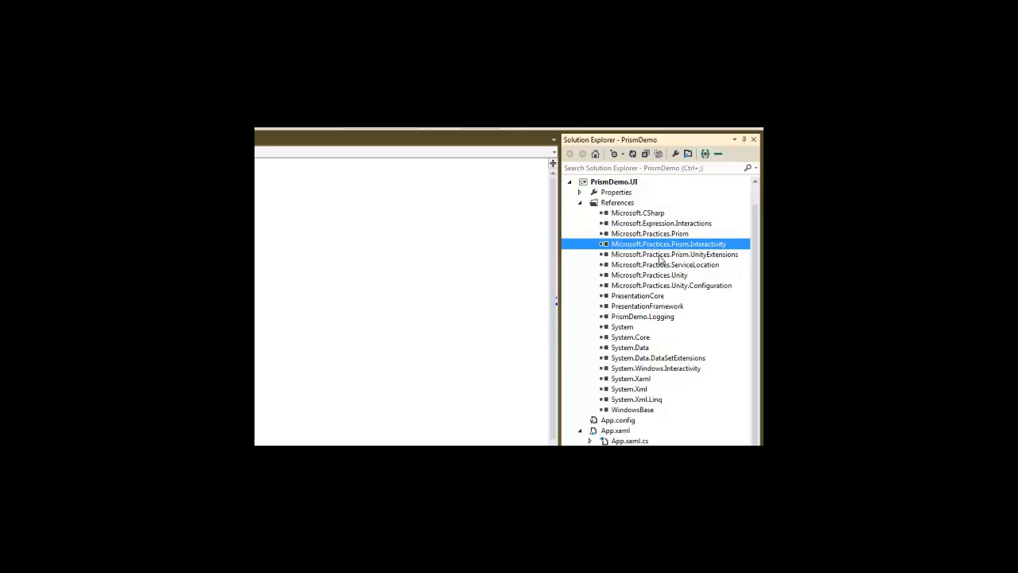
click(675, 254)
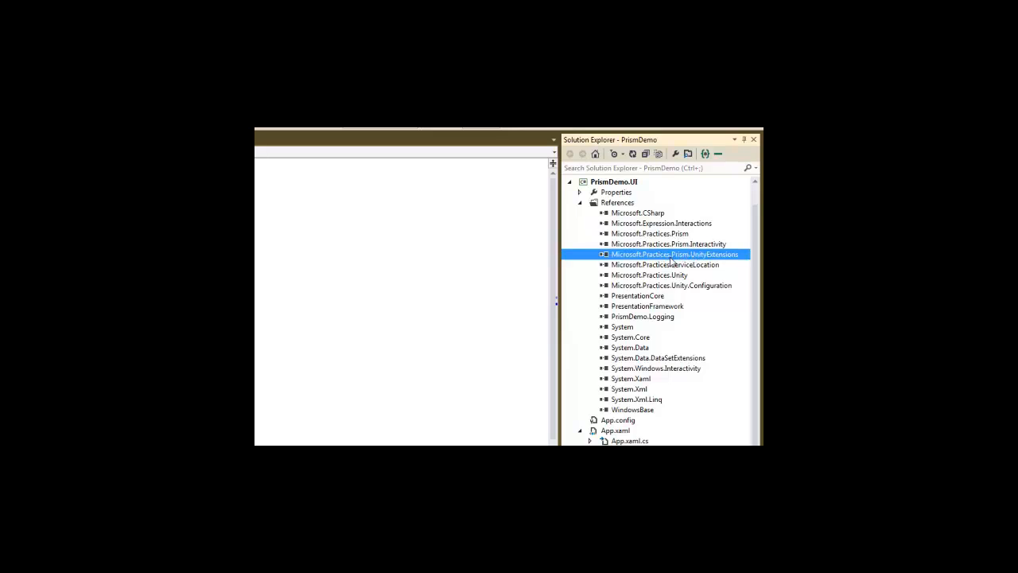
click(665, 264)
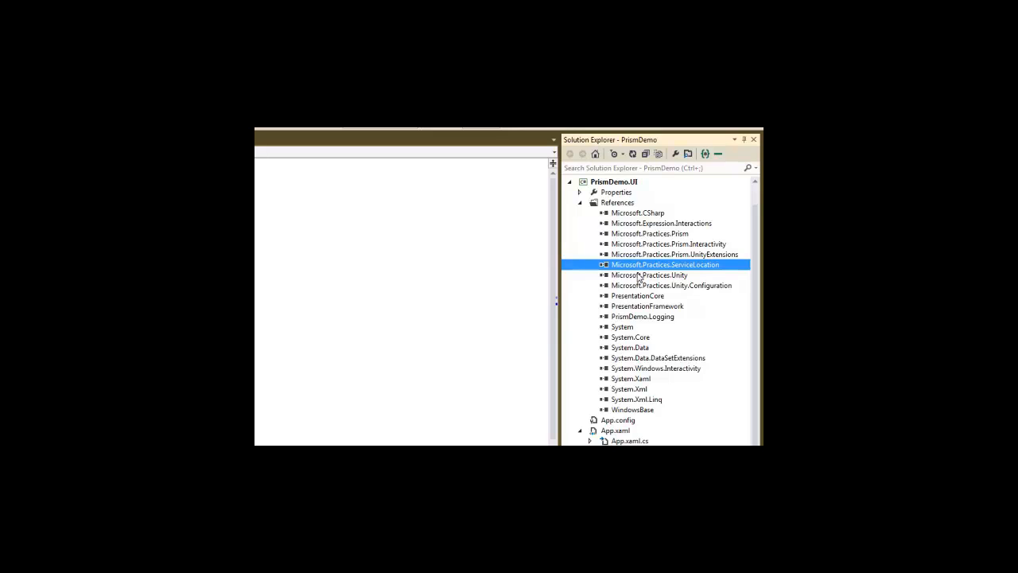
click(649, 274)
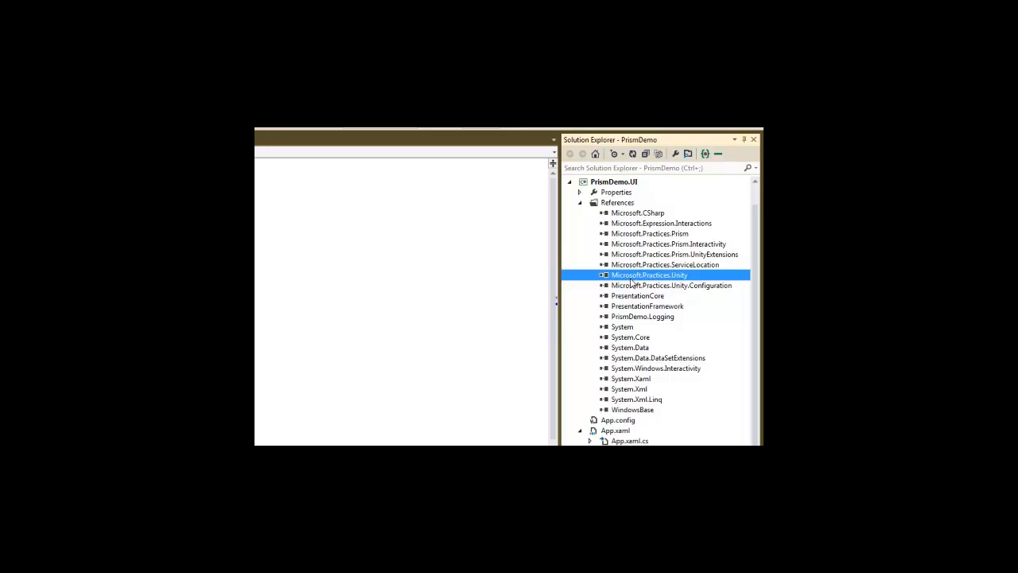
click(671, 285)
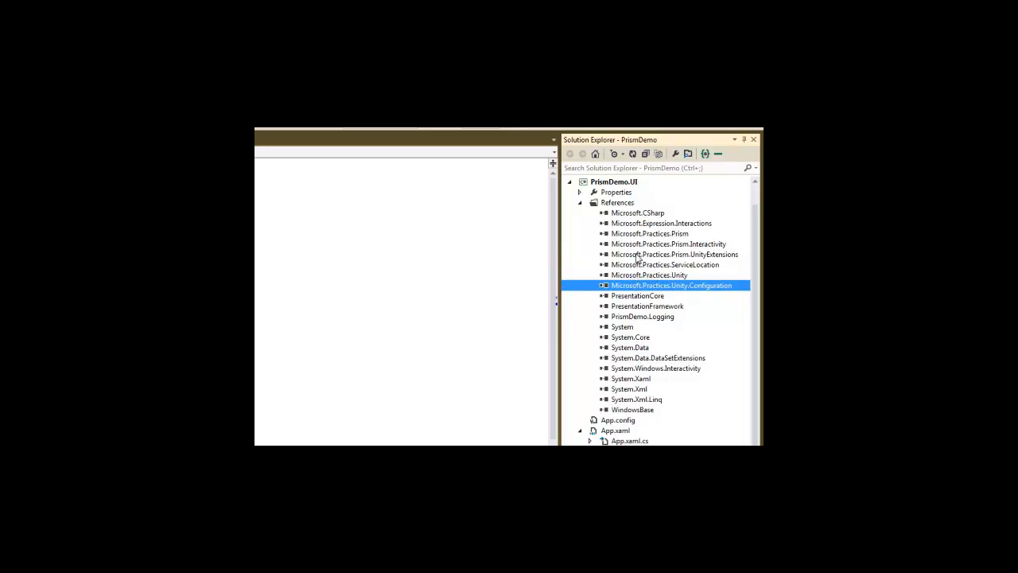
mouse_move(639, 235)
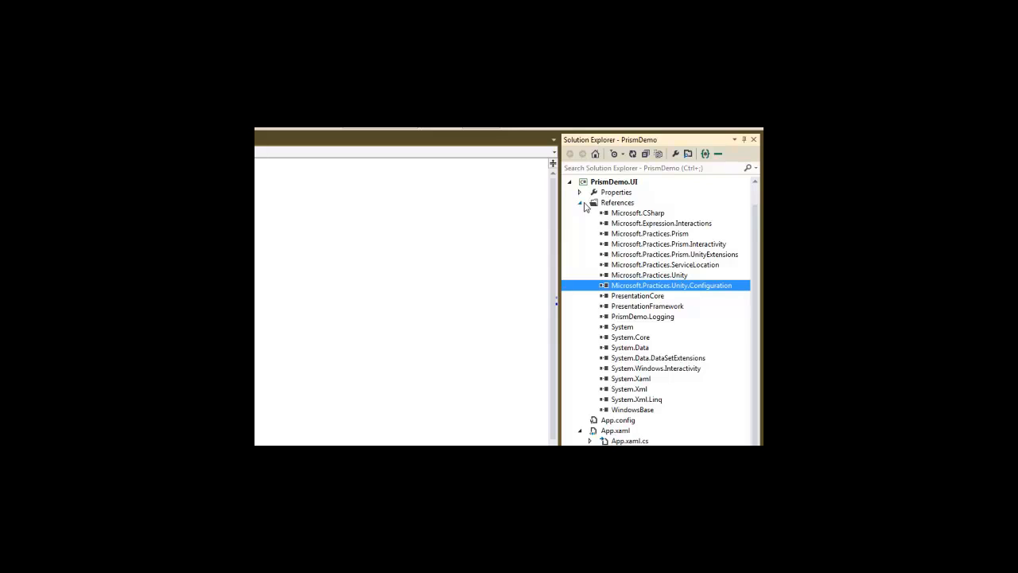
click(580, 202)
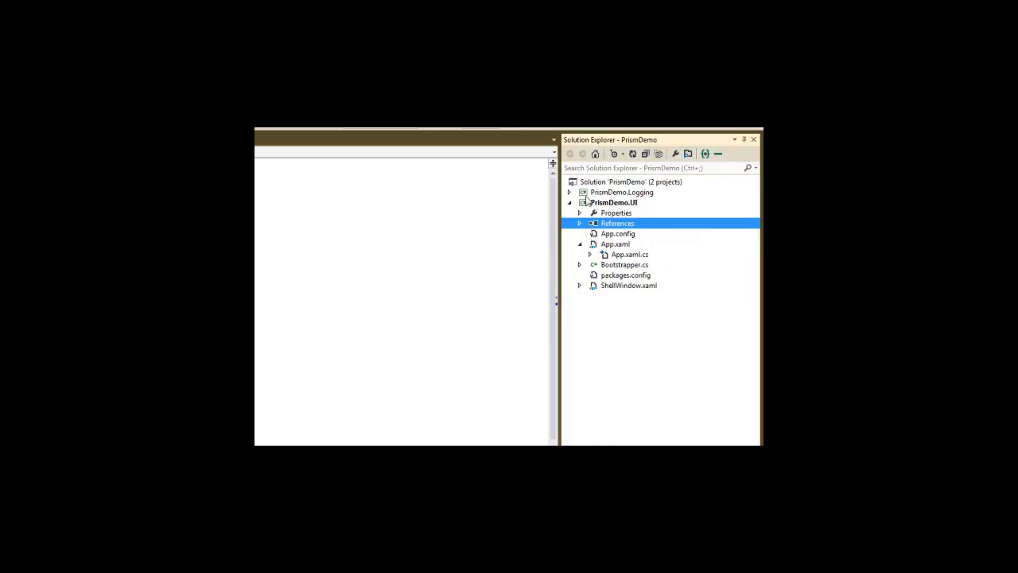